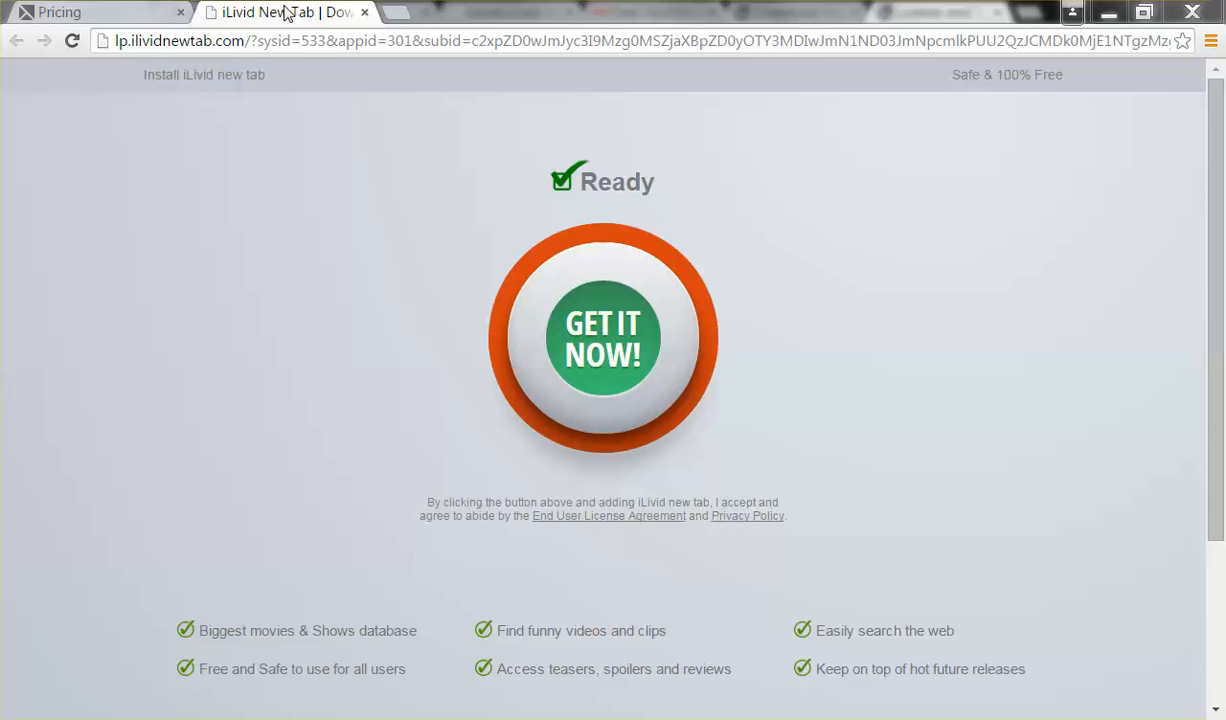
Search Google for 'ad block plus for chrome' and open the Adblock Plus Chrome Web Store result
click(56, 10)
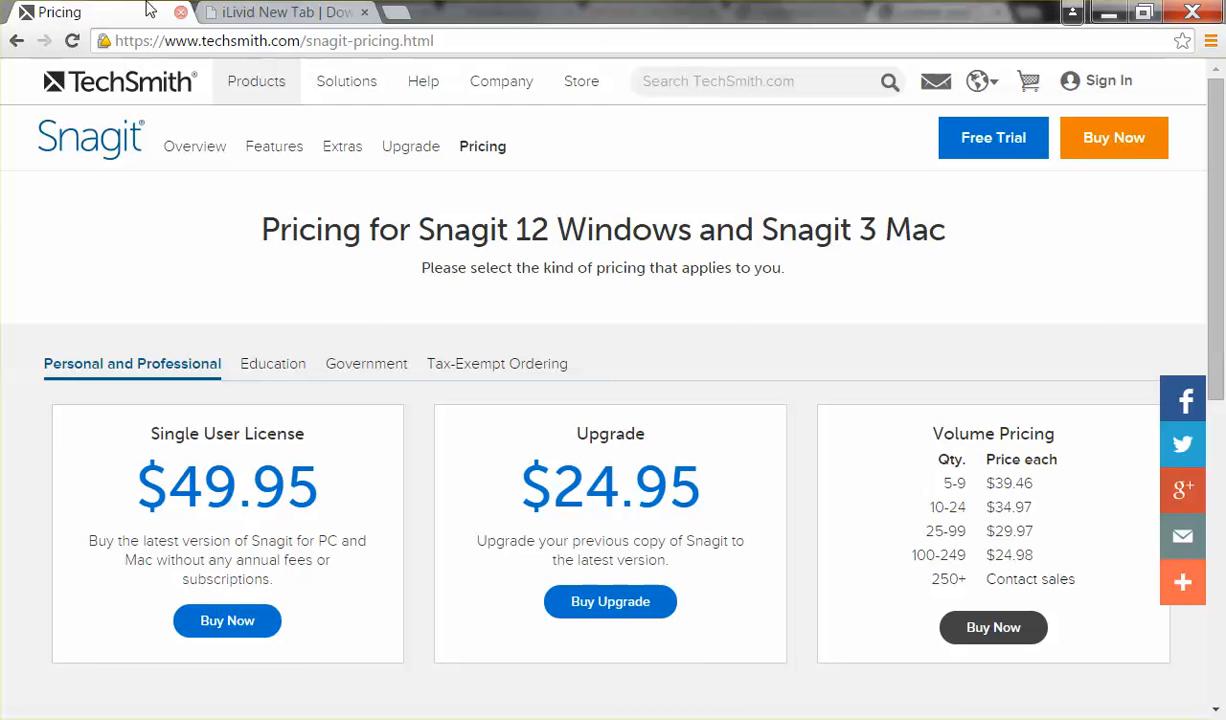
click(284, 12)
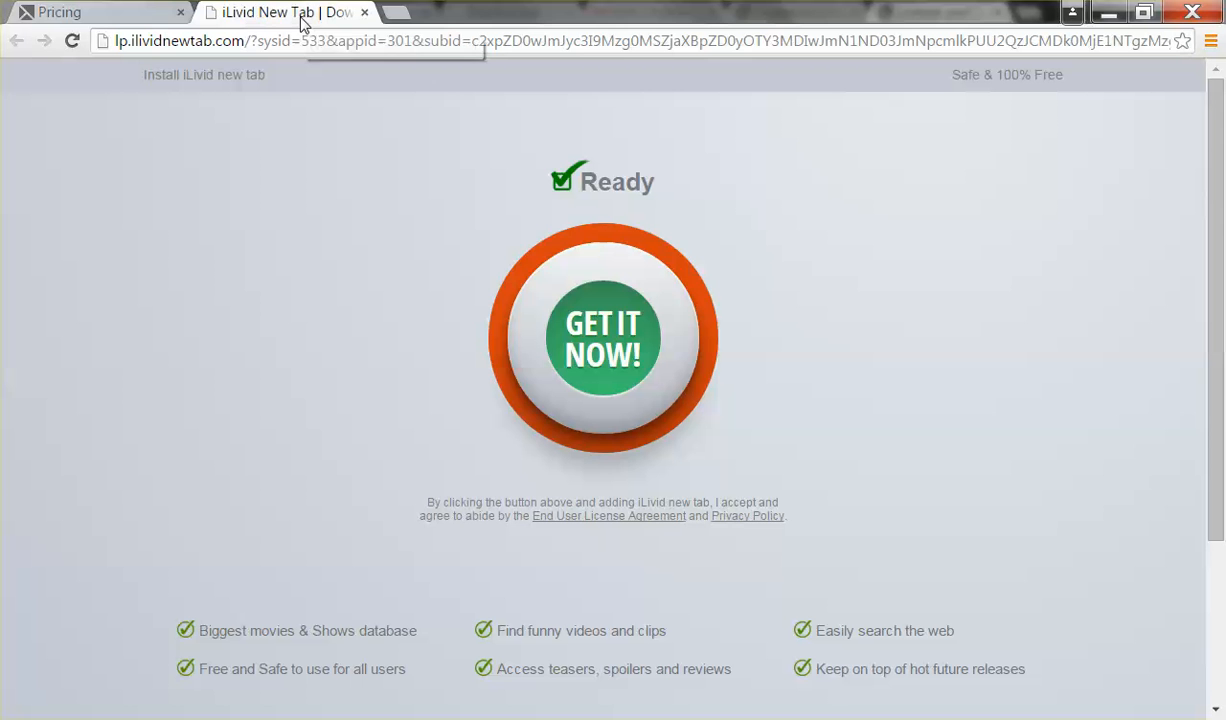
mouse_move(642, 404)
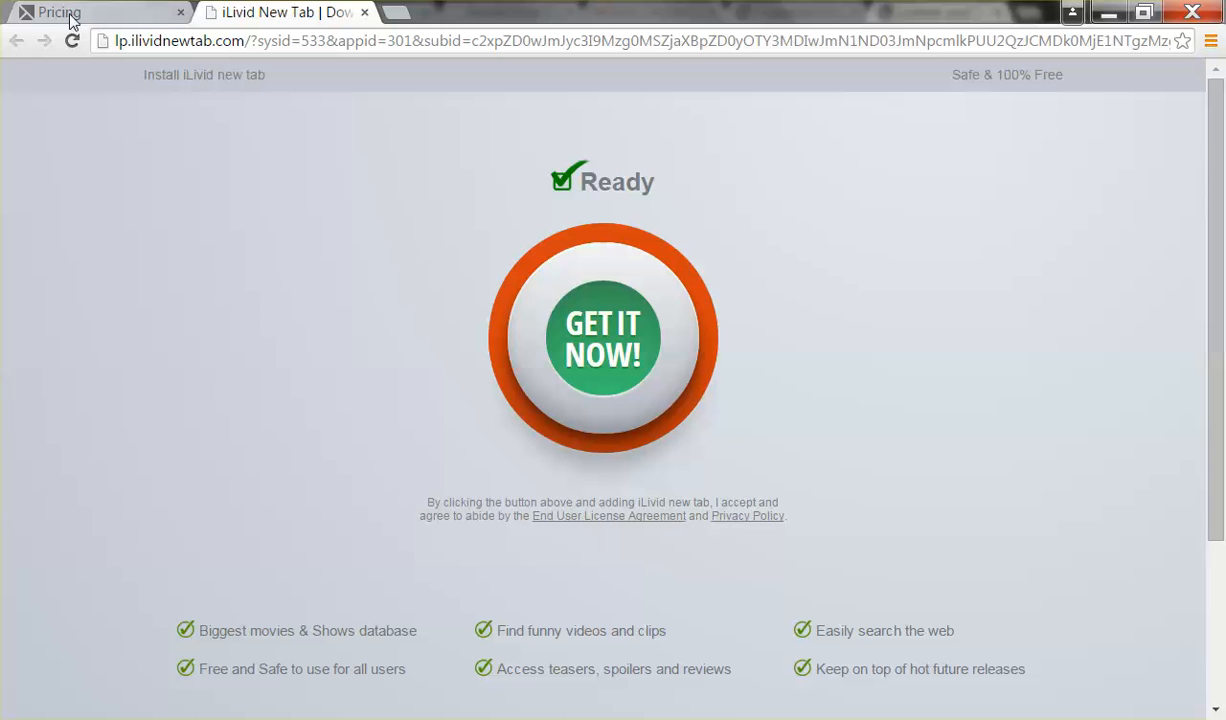
mouse_move(124, 12)
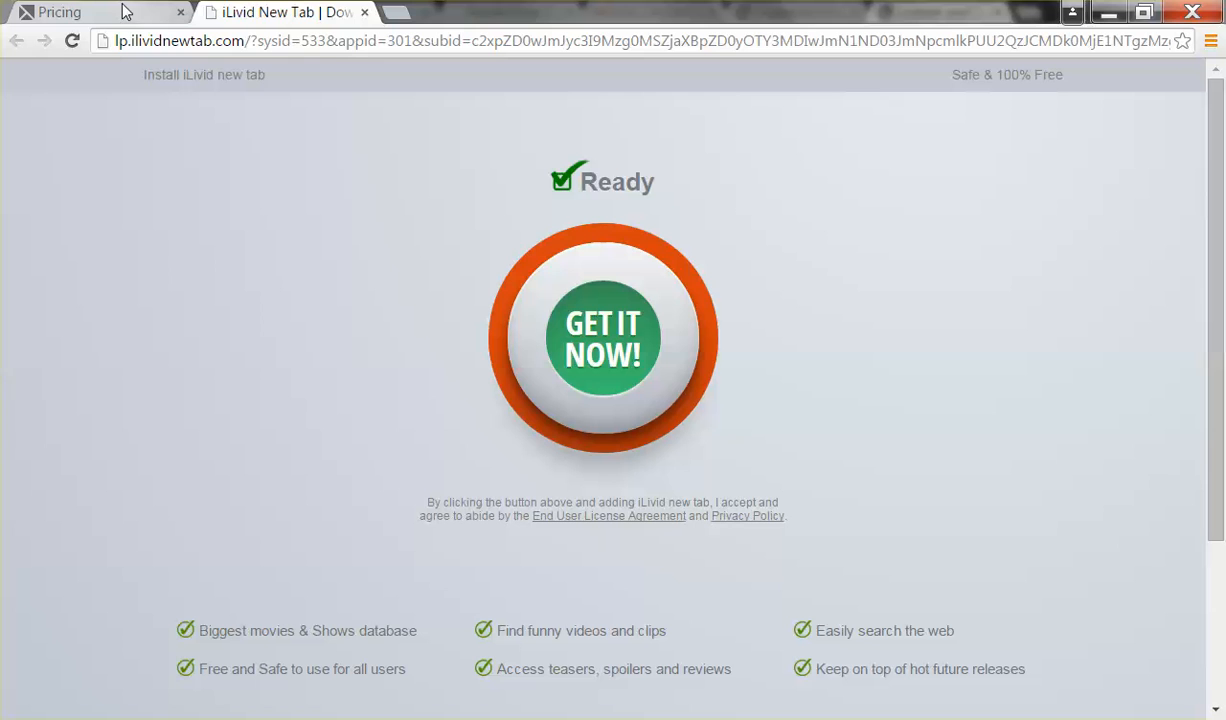
mouse_move(404, 18)
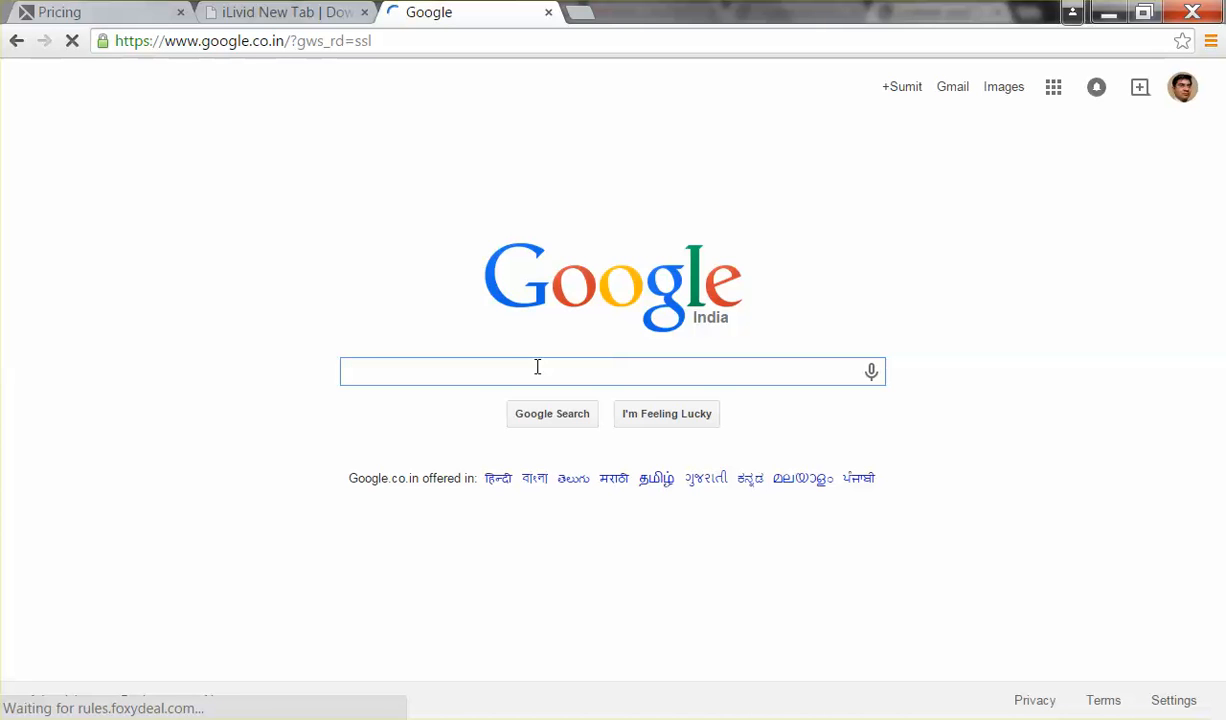
text(ad block plus for chrome)
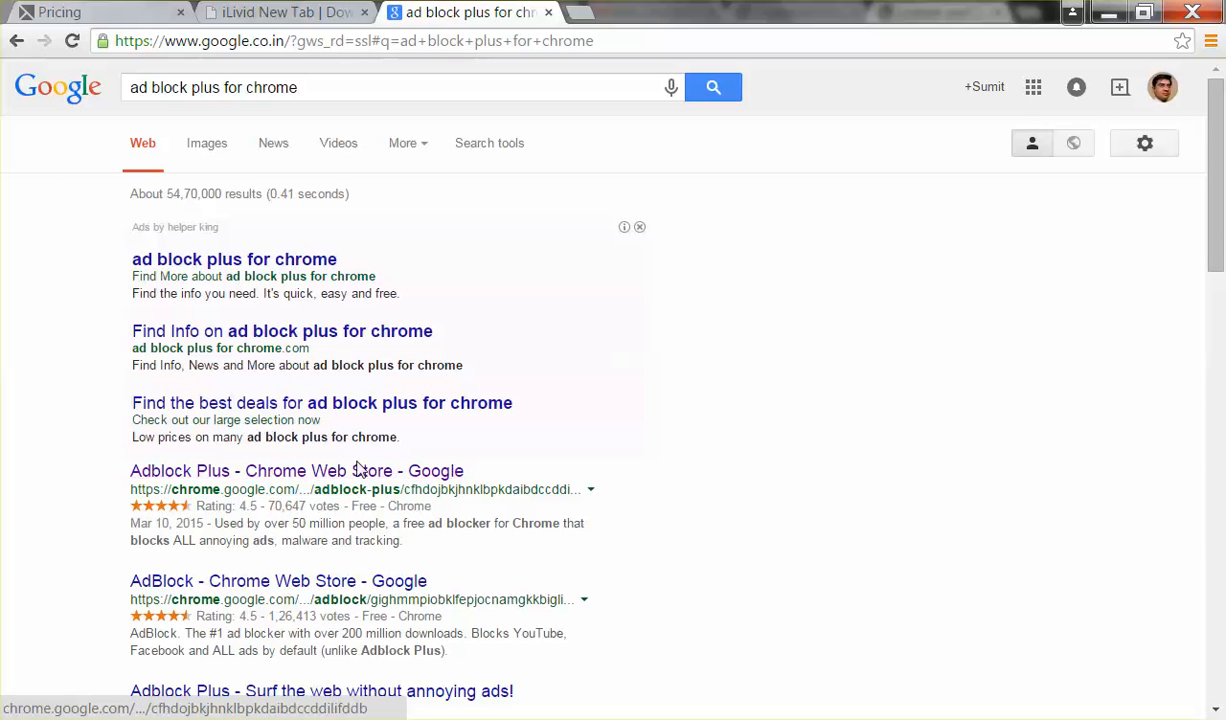
click(296, 472)
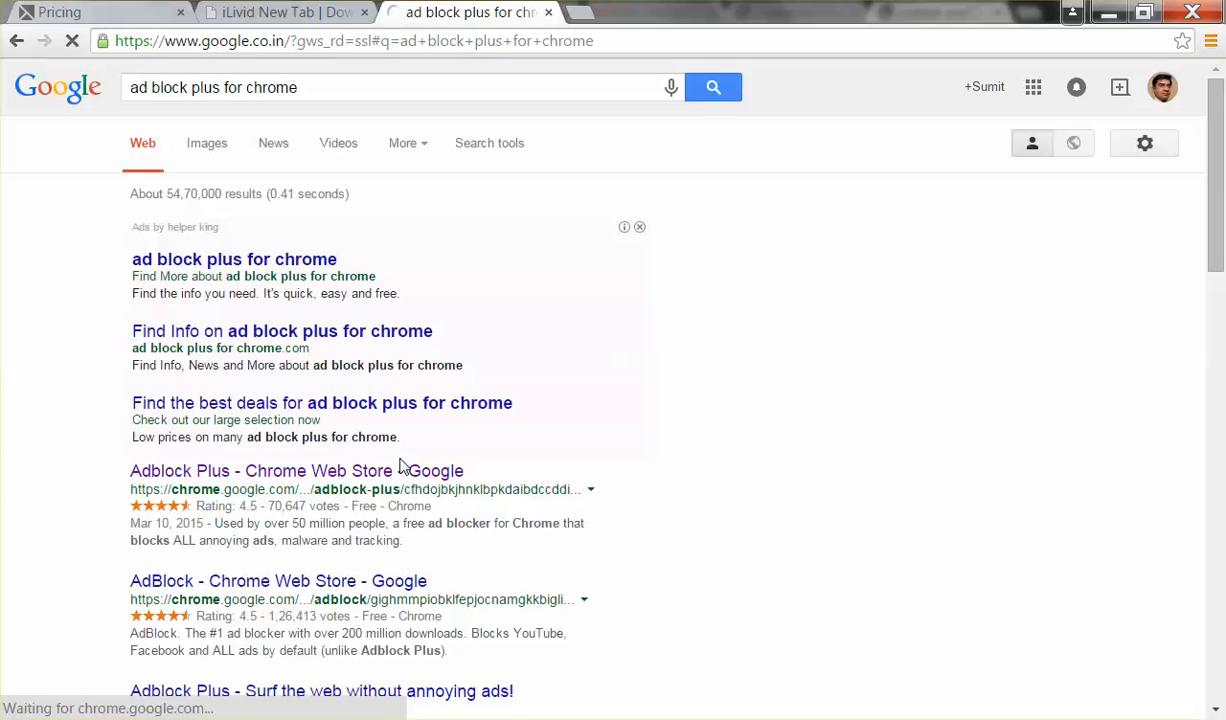
click(256, 470)
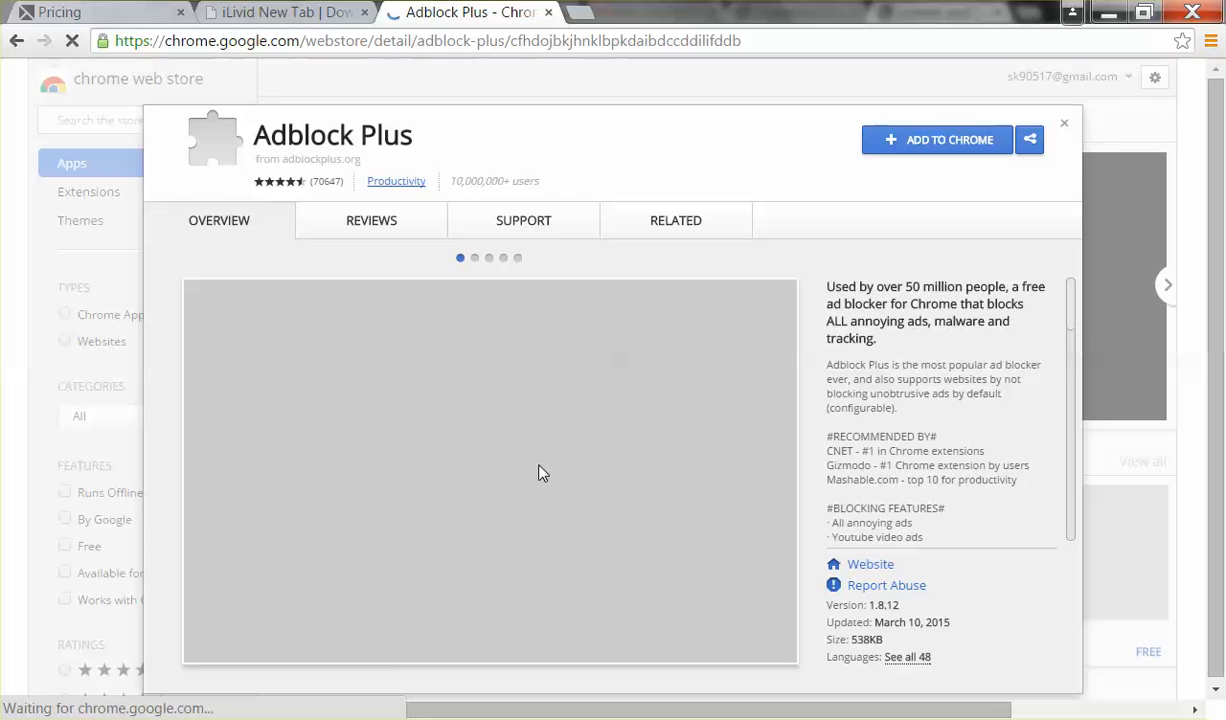
mouse_move(460, 536)
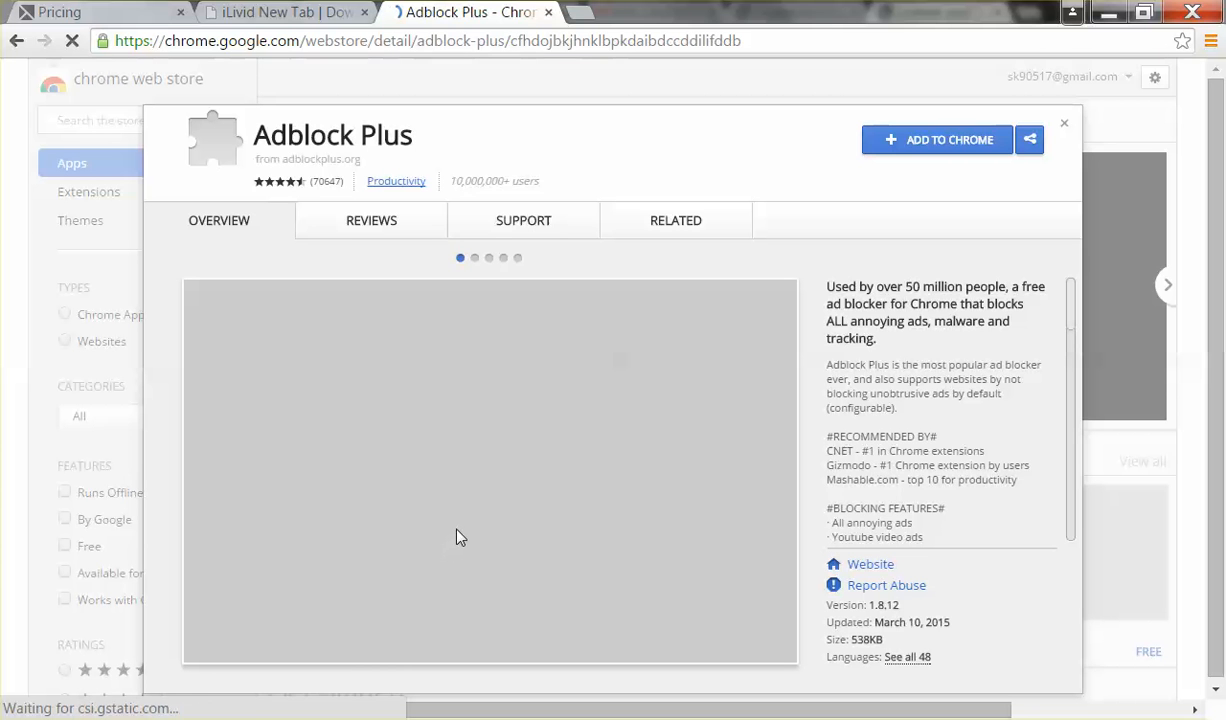
mouse_move(576, 508)
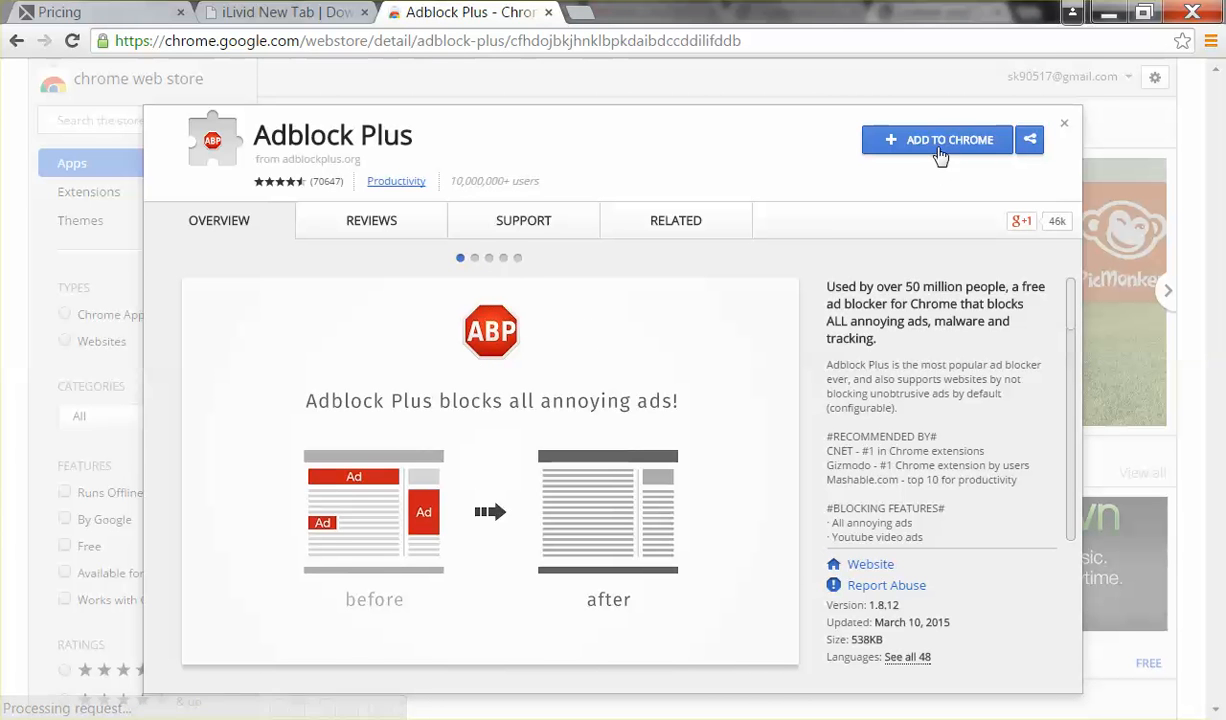
Add Adblock Plus to Chrome, confirming its permission to read and change site data
click(936, 140)
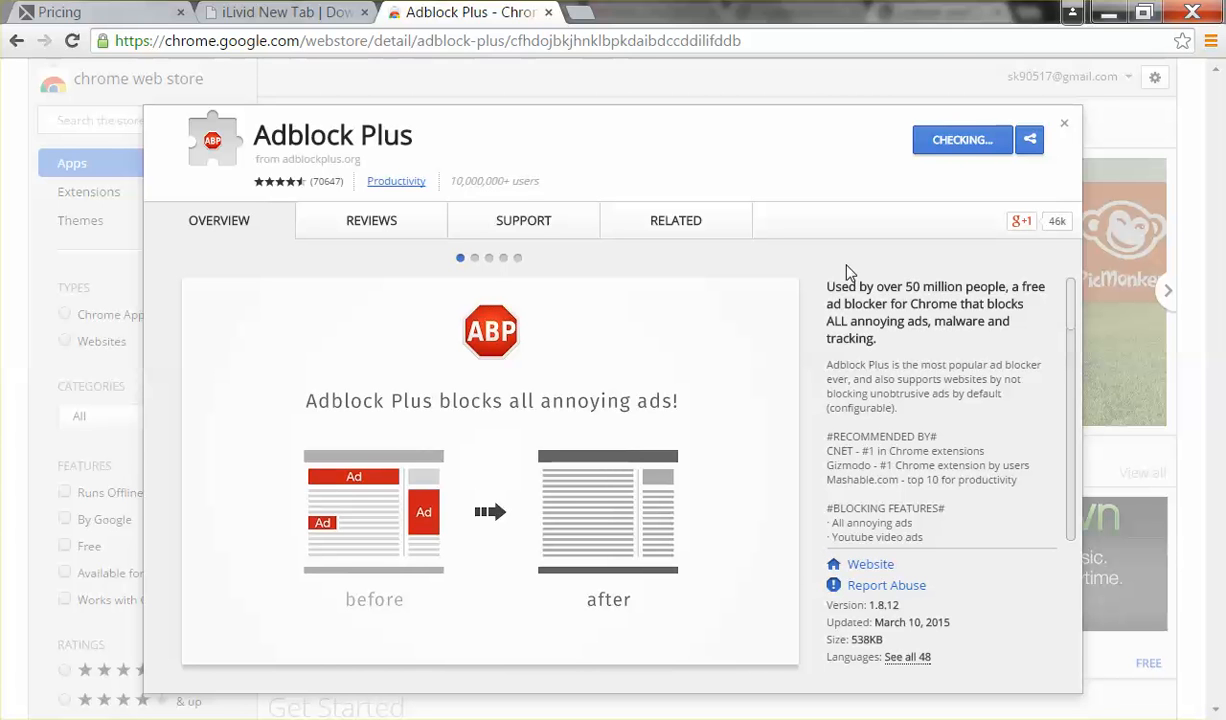
click(960, 140)
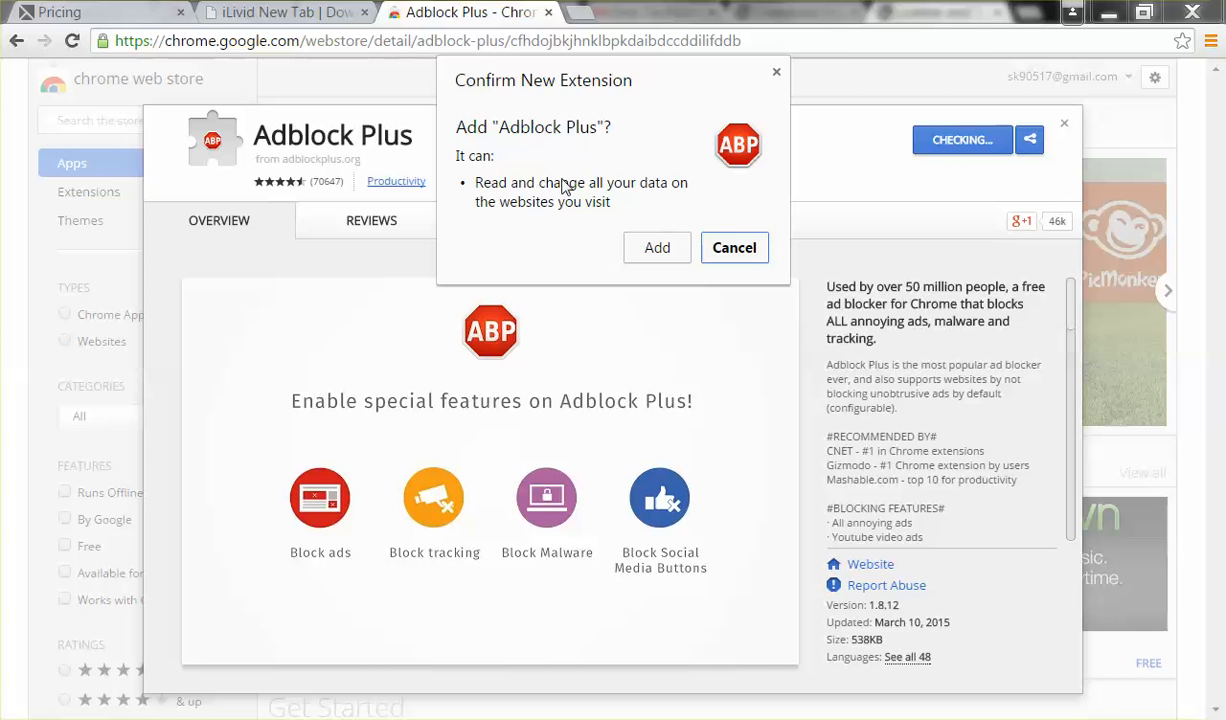
mouse_move(680, 228)
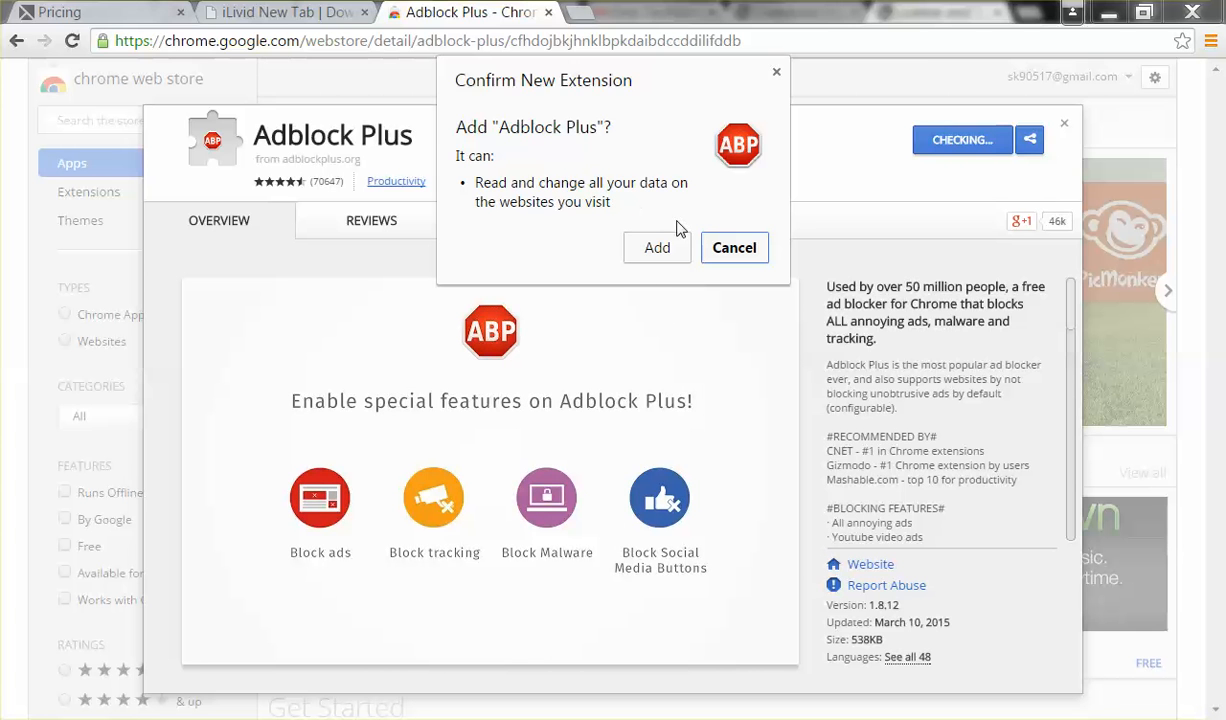
click(656, 248)
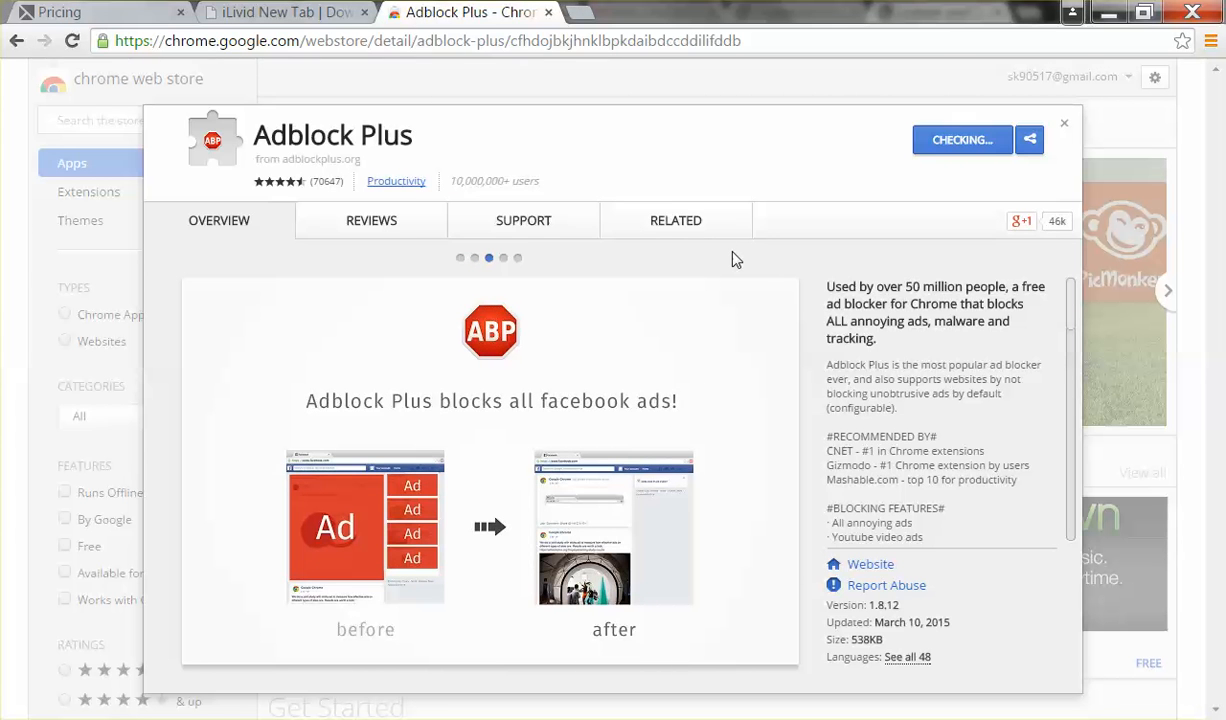
mouse_move(616, 316)
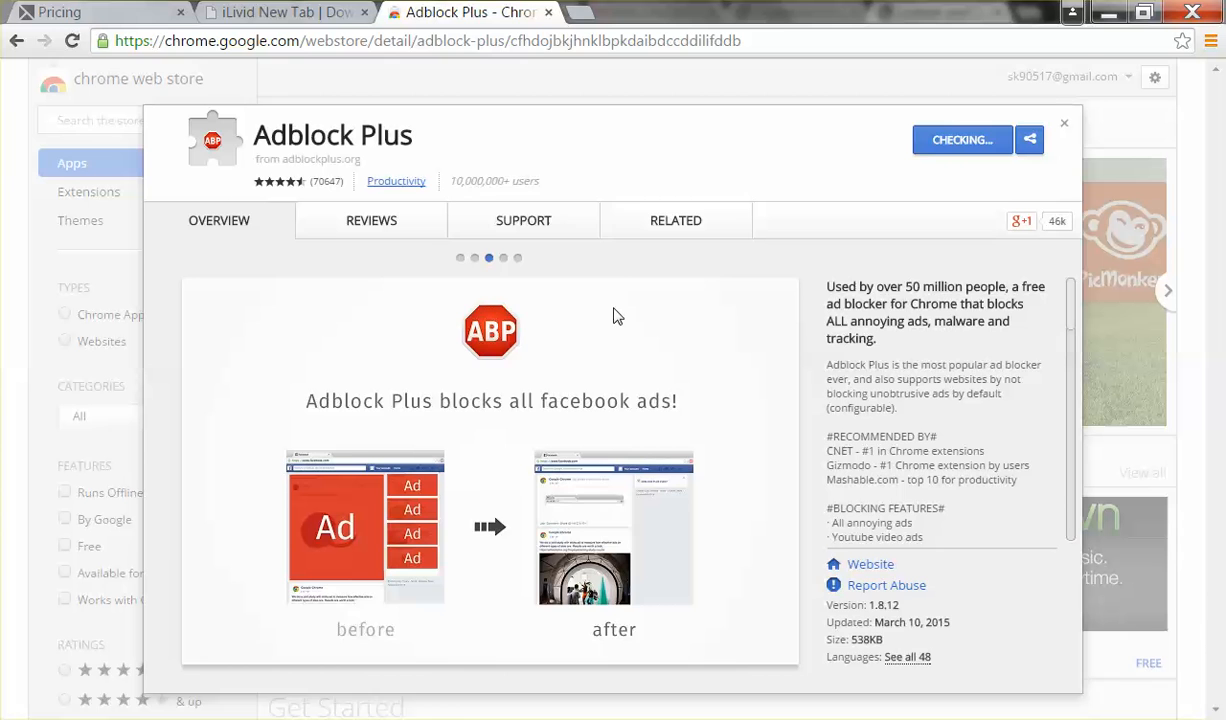
click(960, 140)
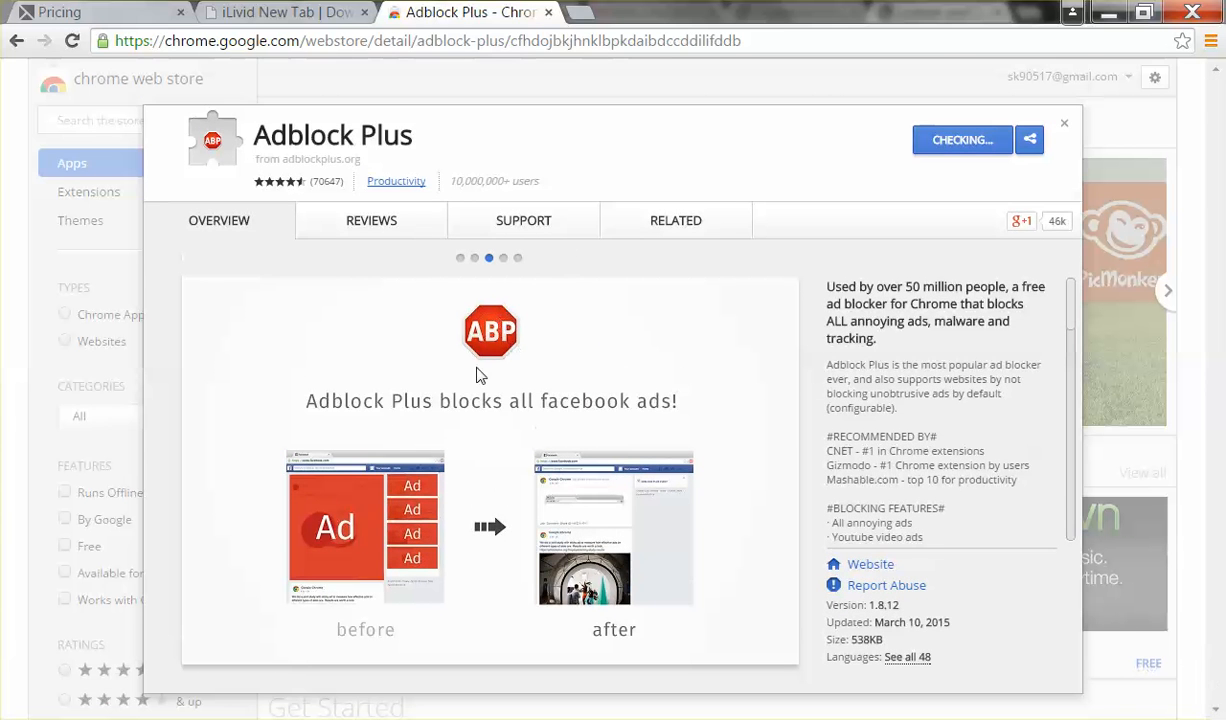
mouse_move(408, 432)
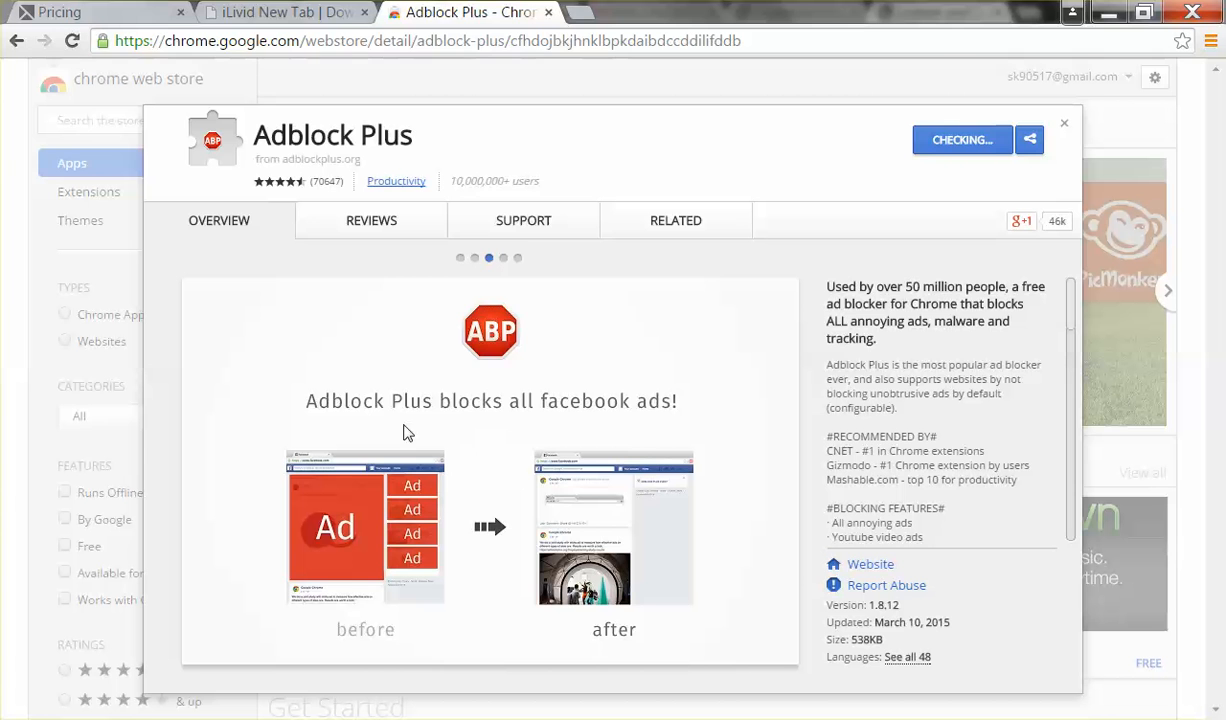
mouse_move(510, 428)
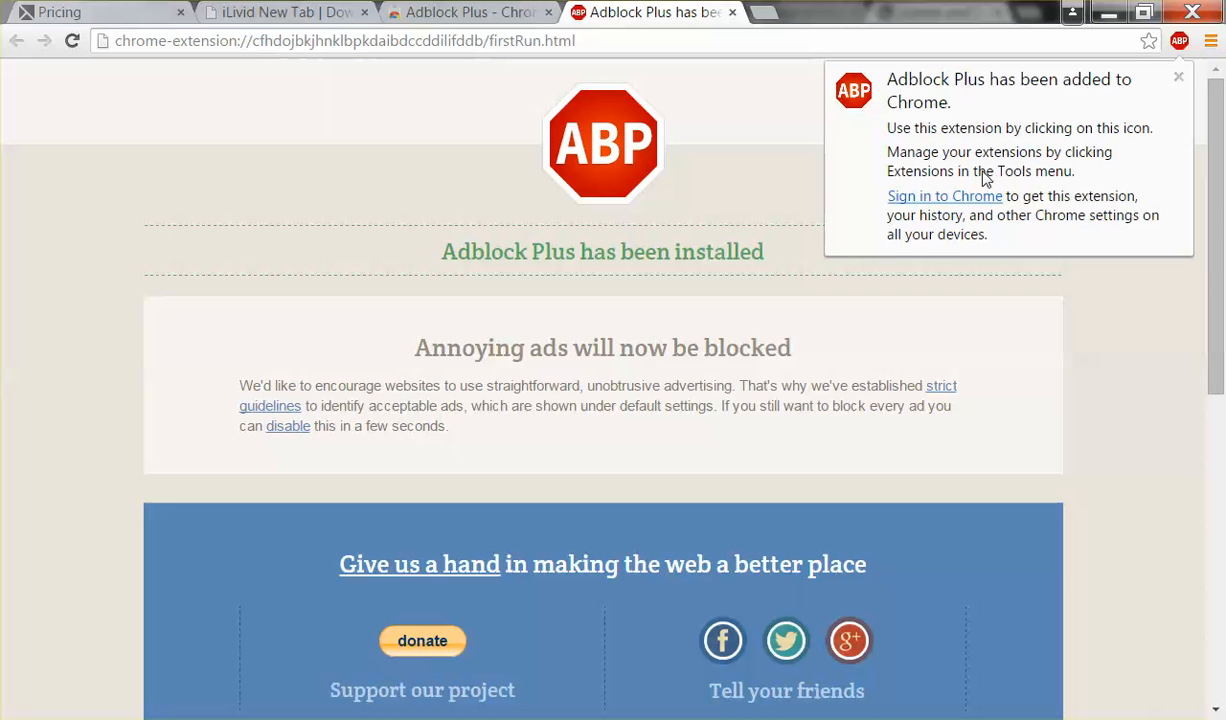
mouse_move(1182, 42)
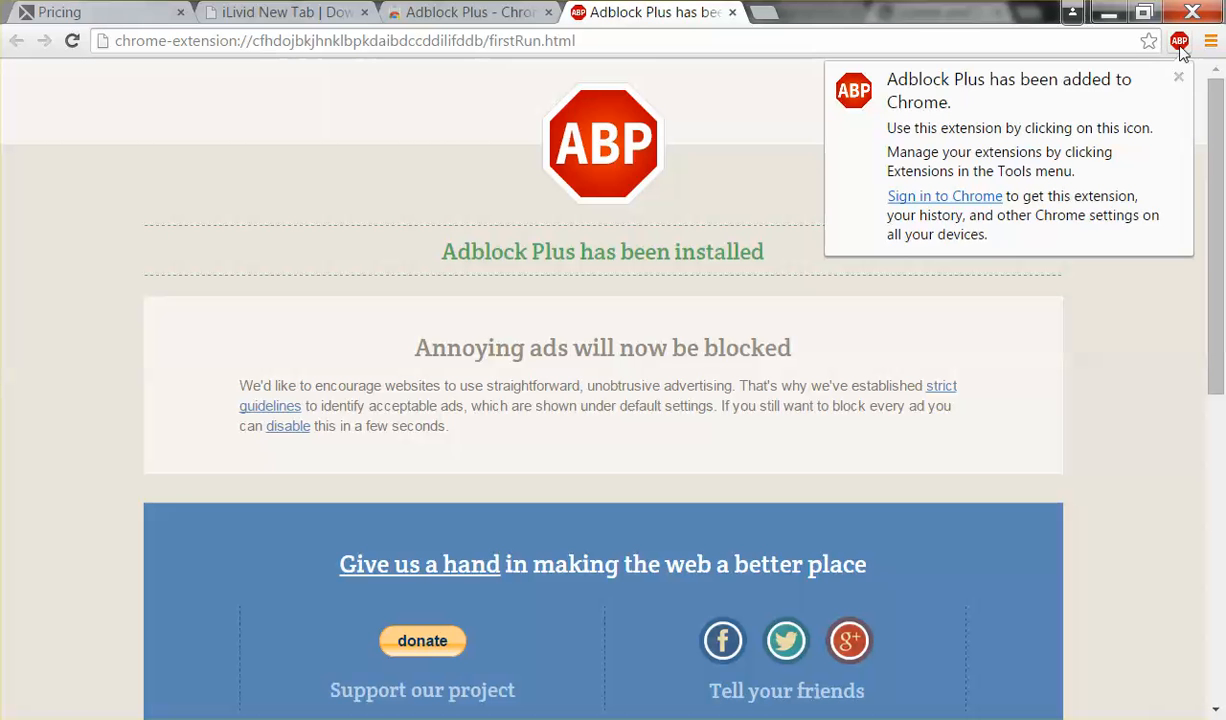
mouse_move(1178, 44)
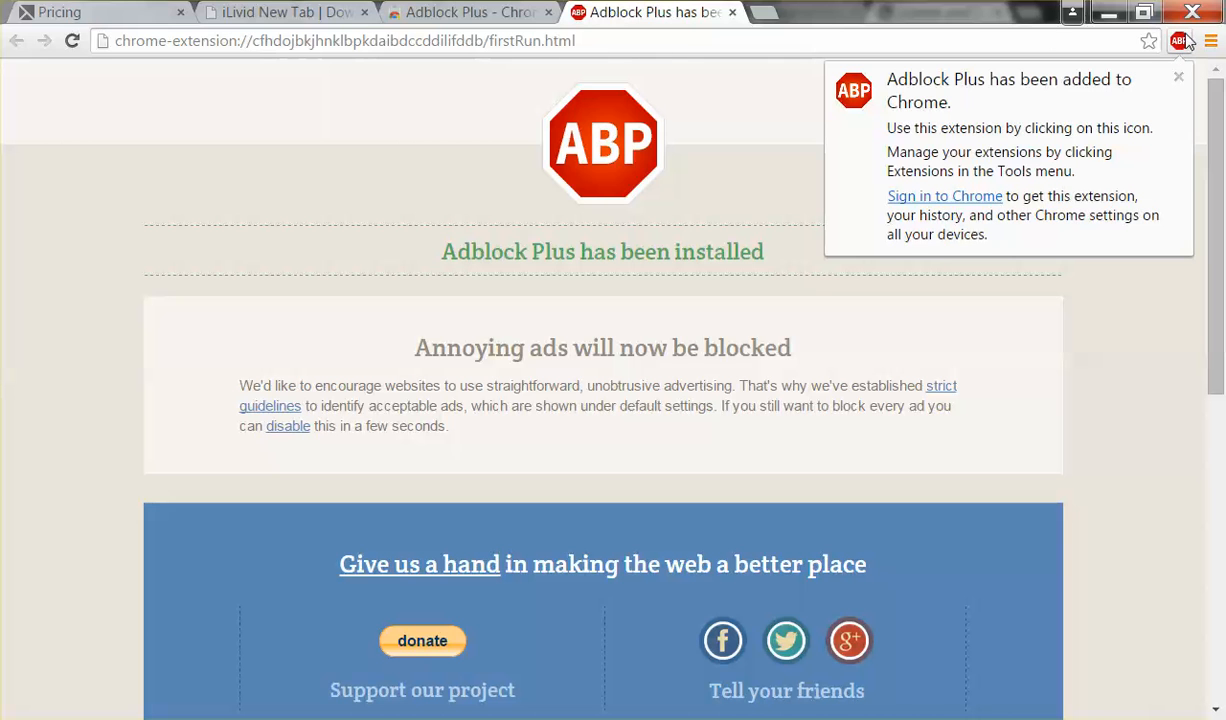
mouse_move(760, 22)
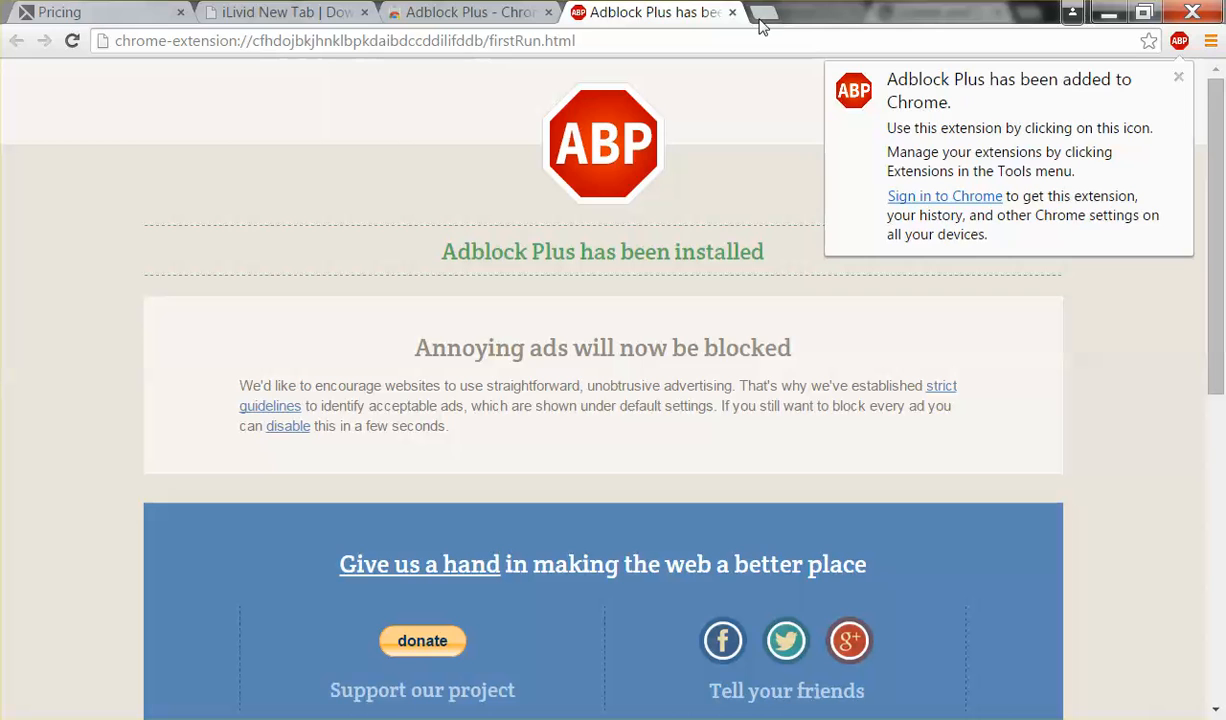
Dismiss the 'Adblock Plus has been added' notice and start a fresh tab
click(1176, 76)
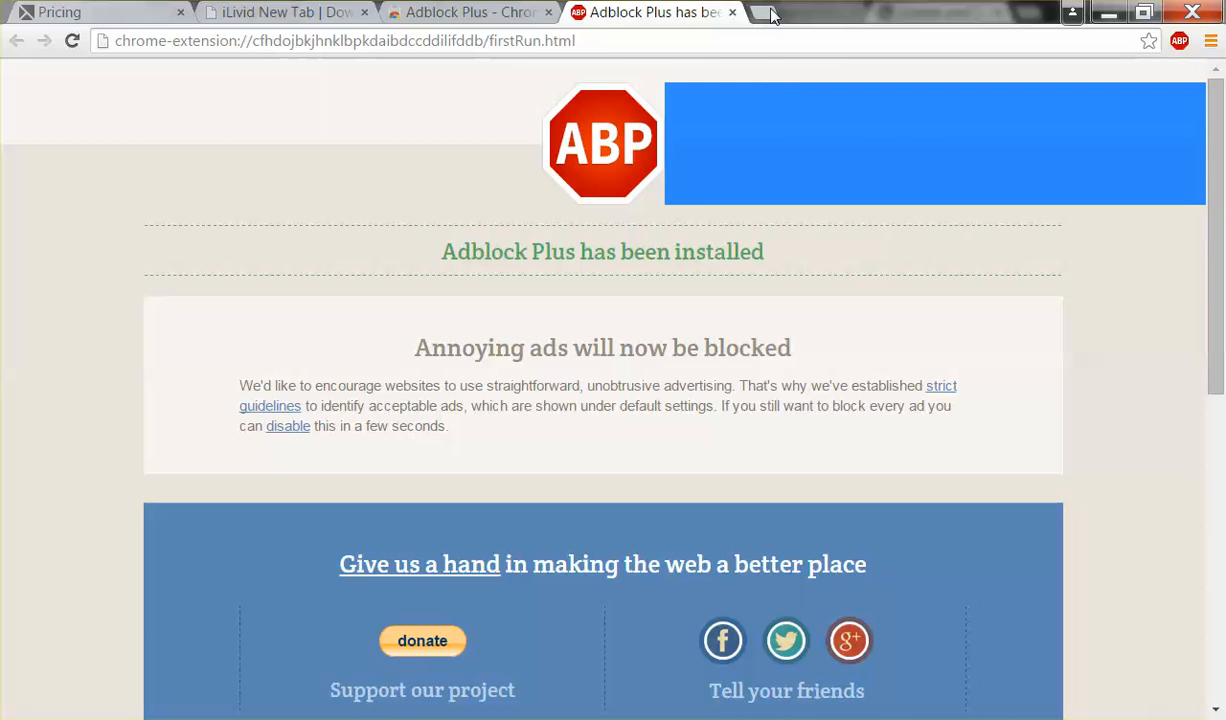
click(772, 14)
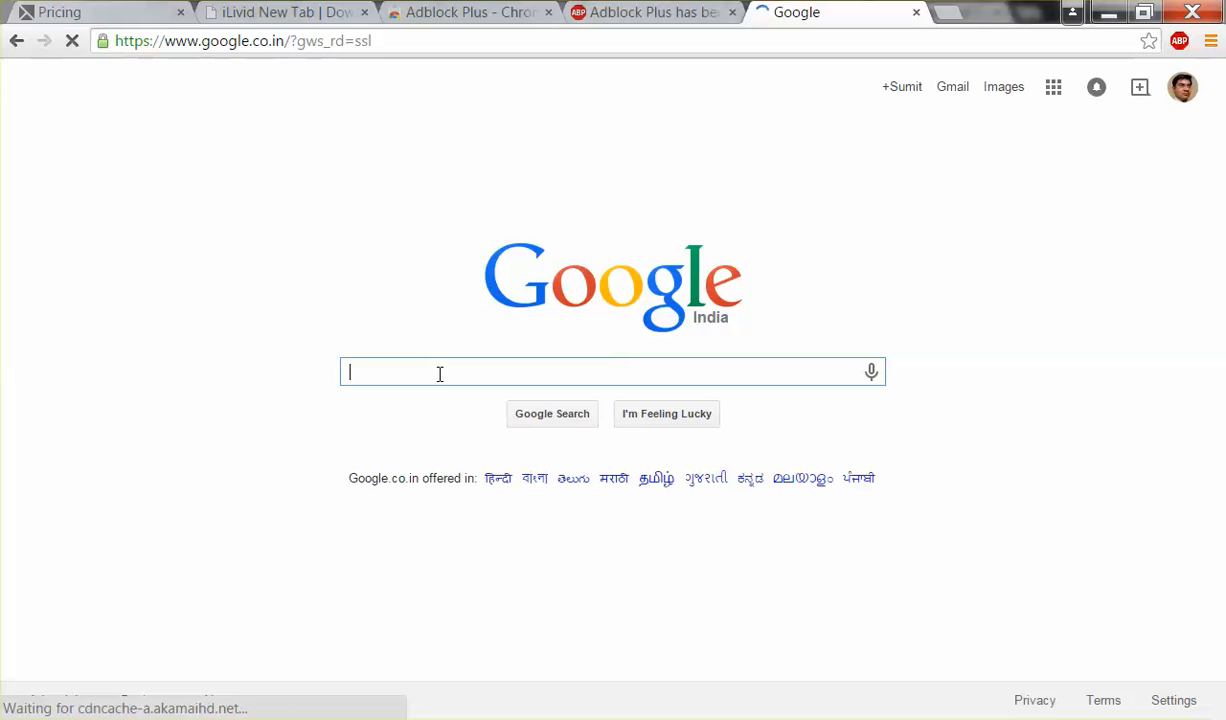
Search Google for 'flipkart' and open the Flipkart homepage to browse ad-free
text(flipkart)
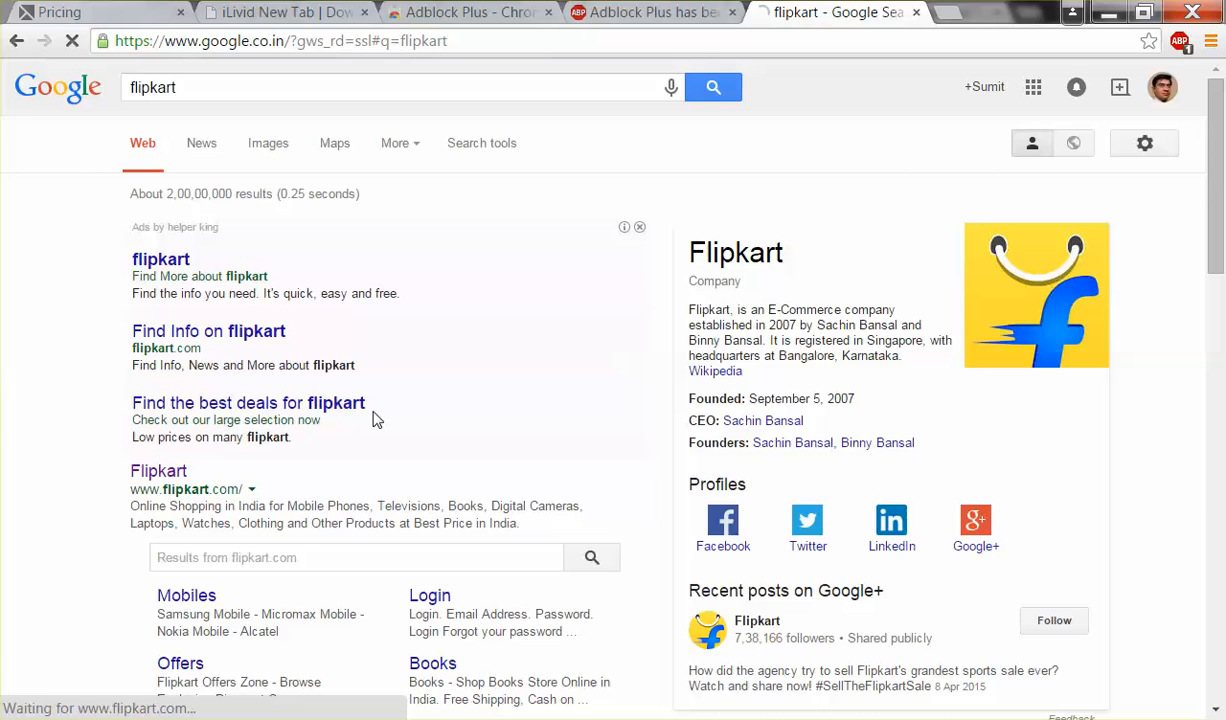
click(158, 472)
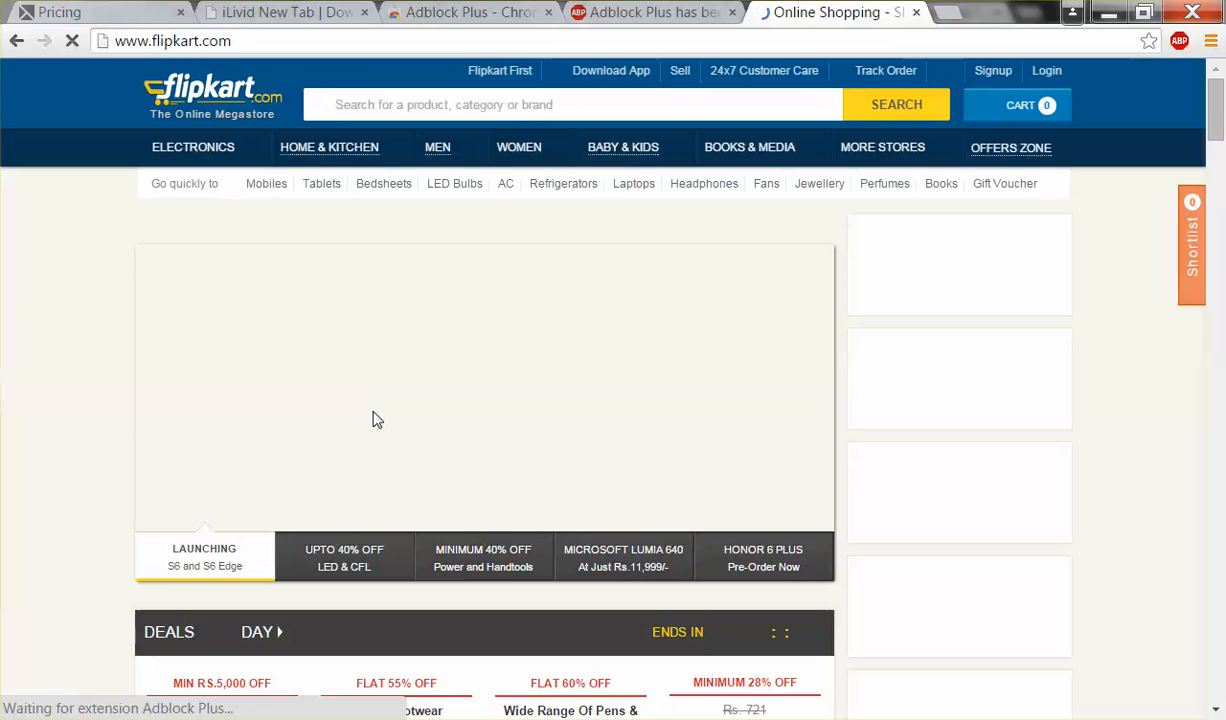